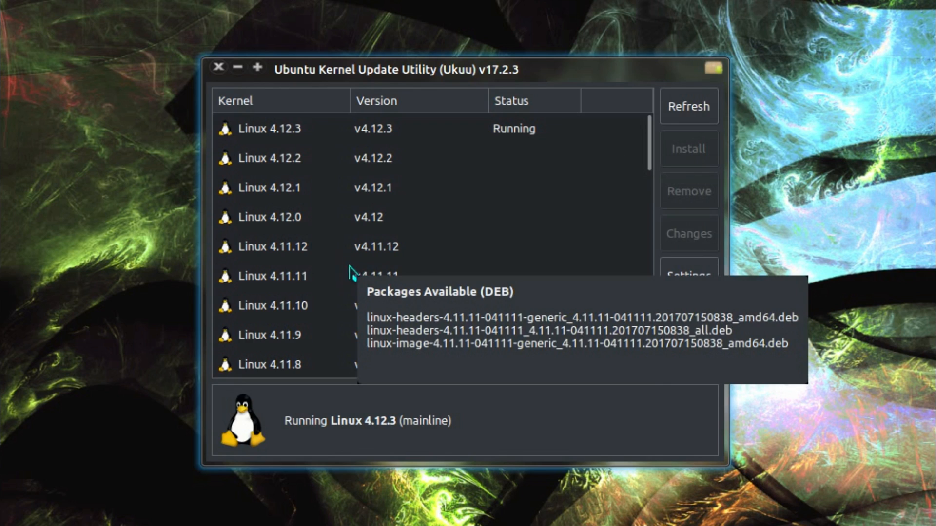
# Set the update check to every 2 days, enable the GRUB menu during boot, and confirm
pyautogui.scroll(-3)
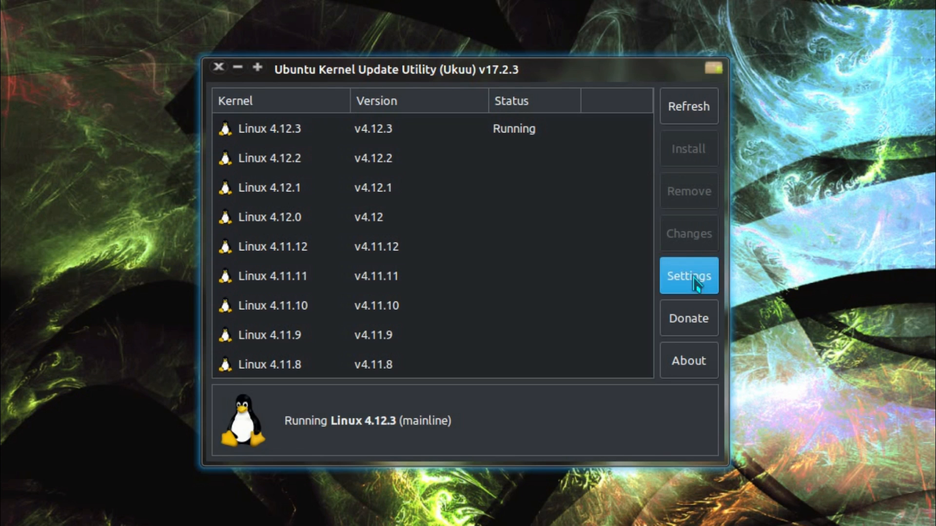
pyautogui.click(687, 276)
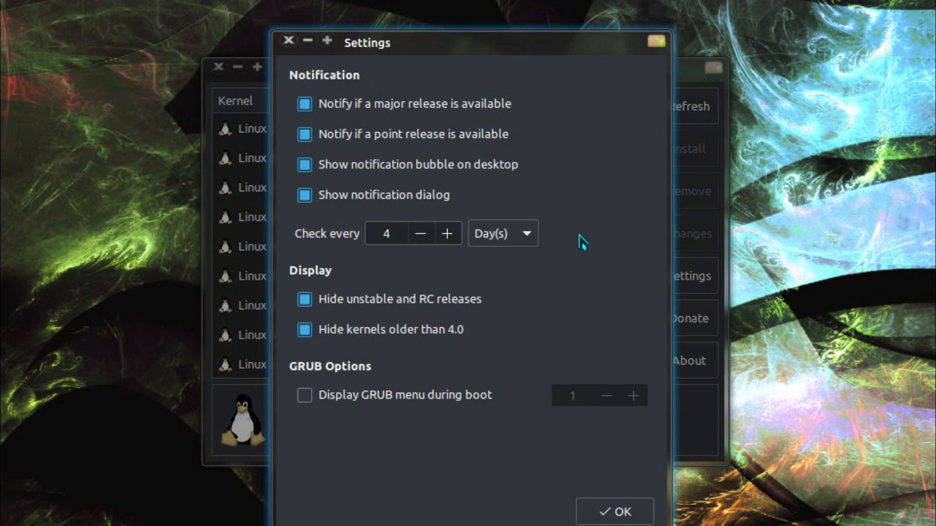
pyautogui.moveTo(484, 119)
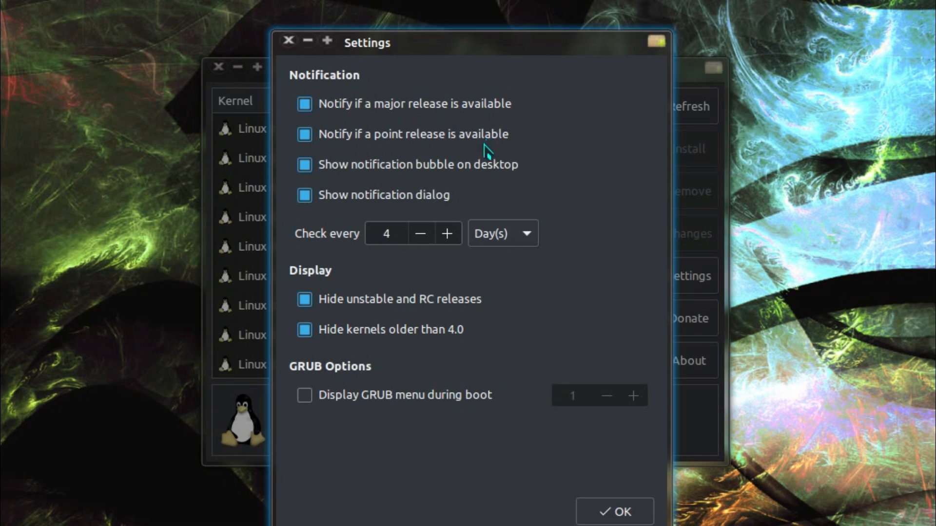
pyautogui.moveTo(494, 177)
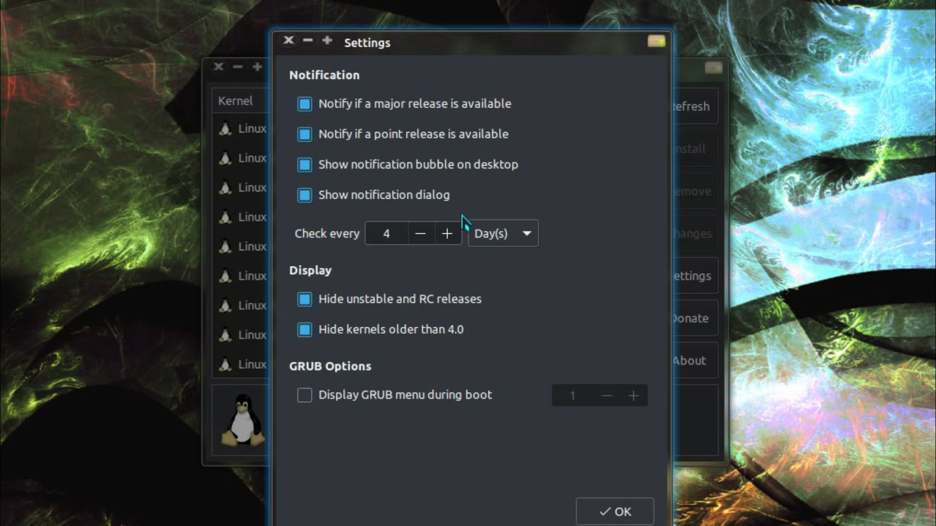
pyautogui.click(501, 233)
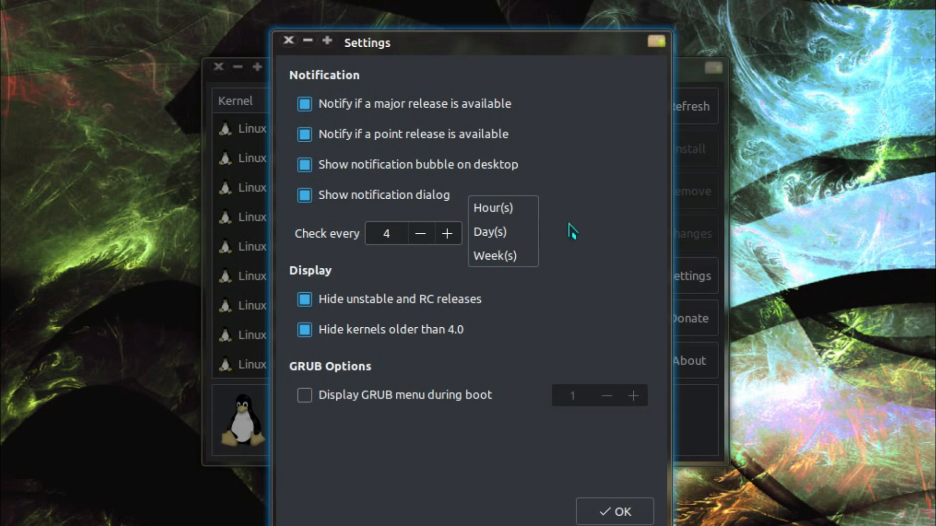
pyautogui.moveTo(580, 248)
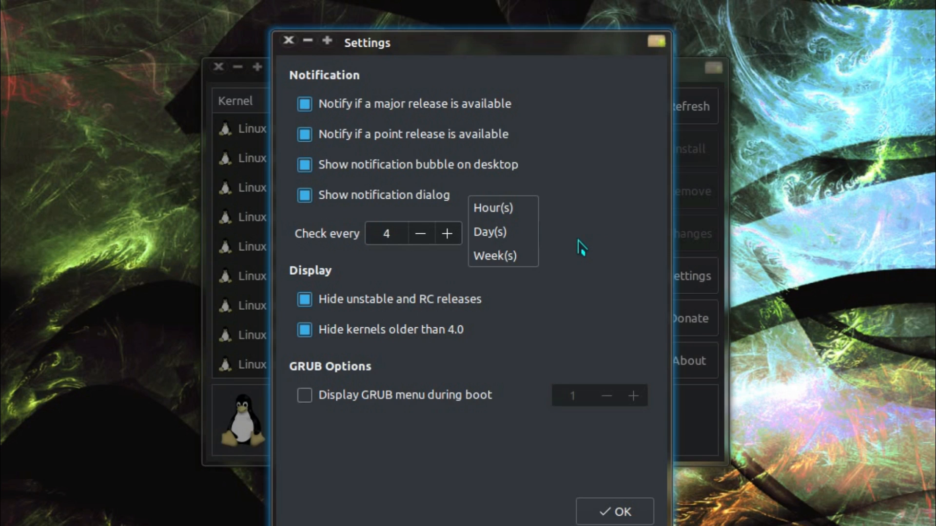
pyautogui.click(489, 232)
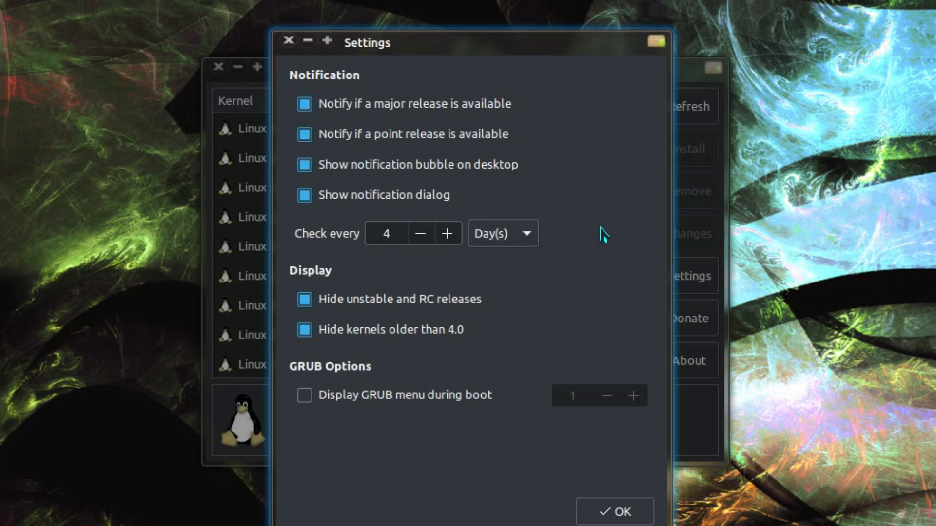
pyautogui.click(501, 233)
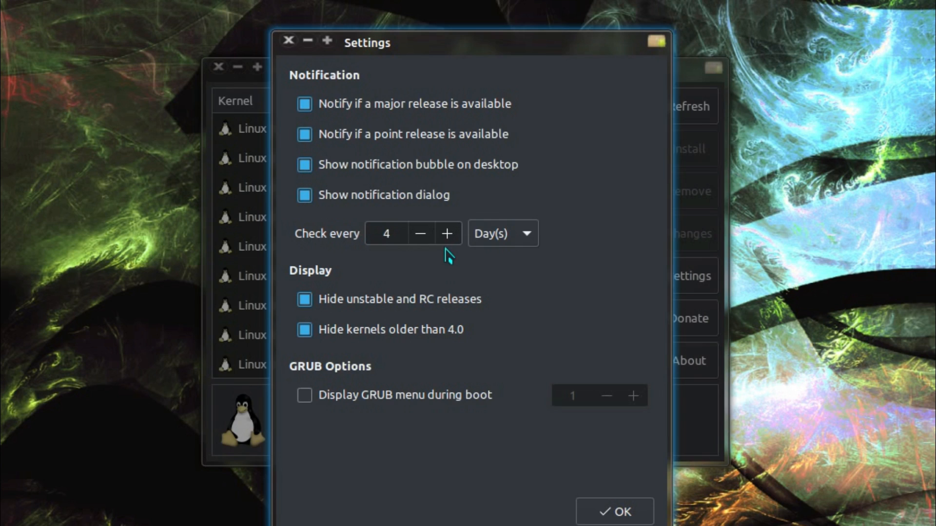
pyautogui.click(419, 233)
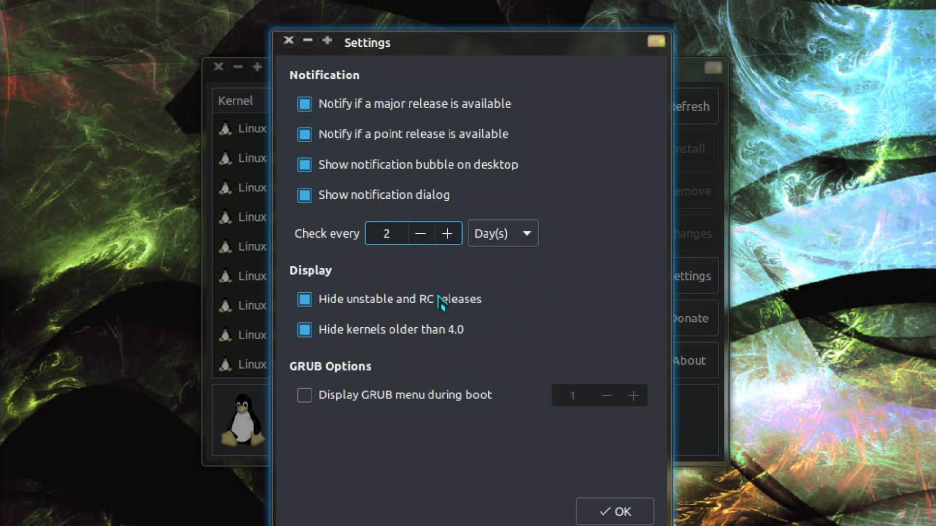
pyautogui.click(386, 233)
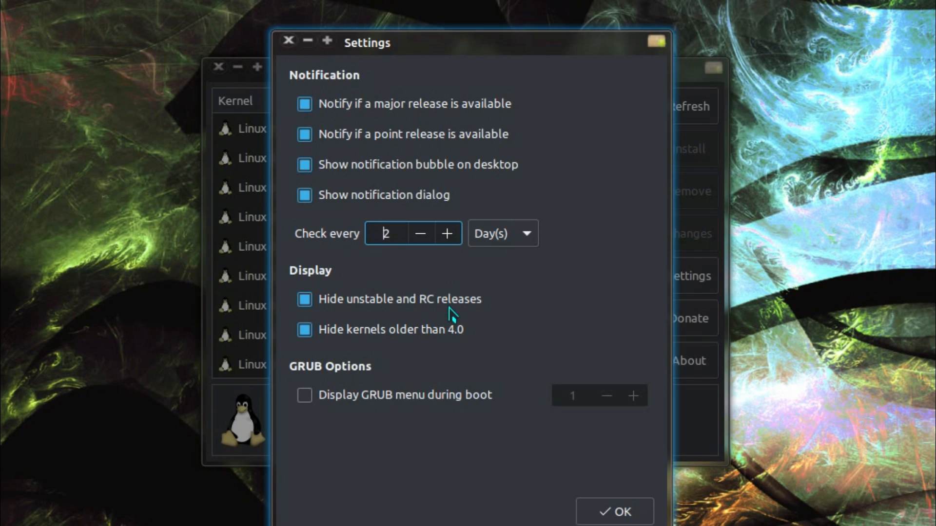
pyautogui.moveTo(472, 345)
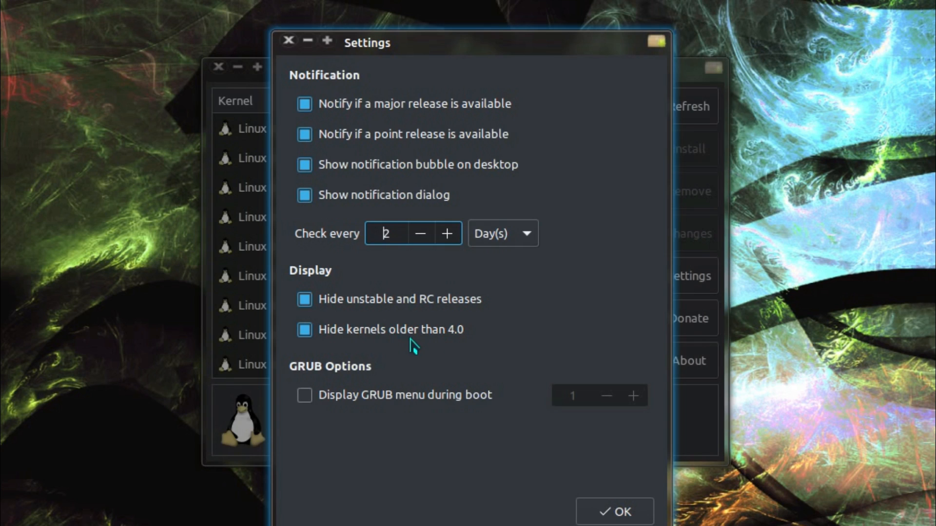
pyautogui.moveTo(453, 349)
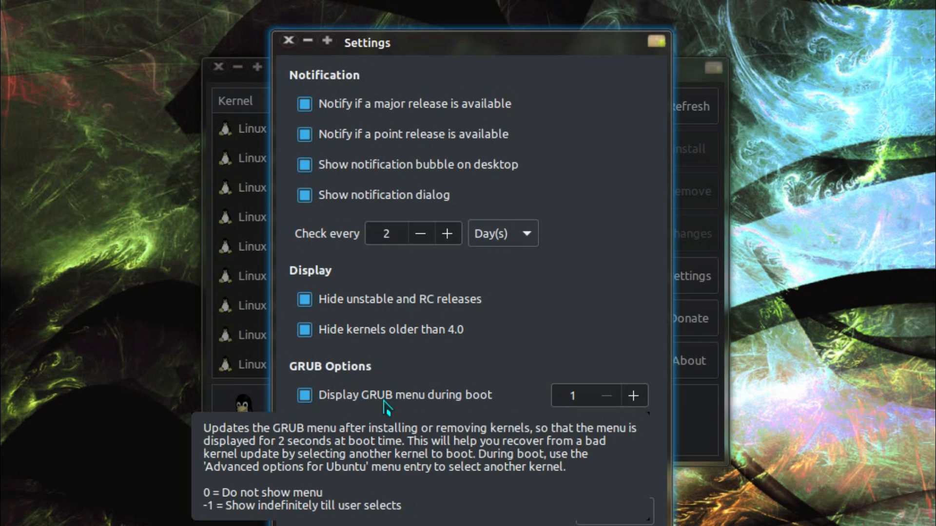
pyautogui.click(304, 394)
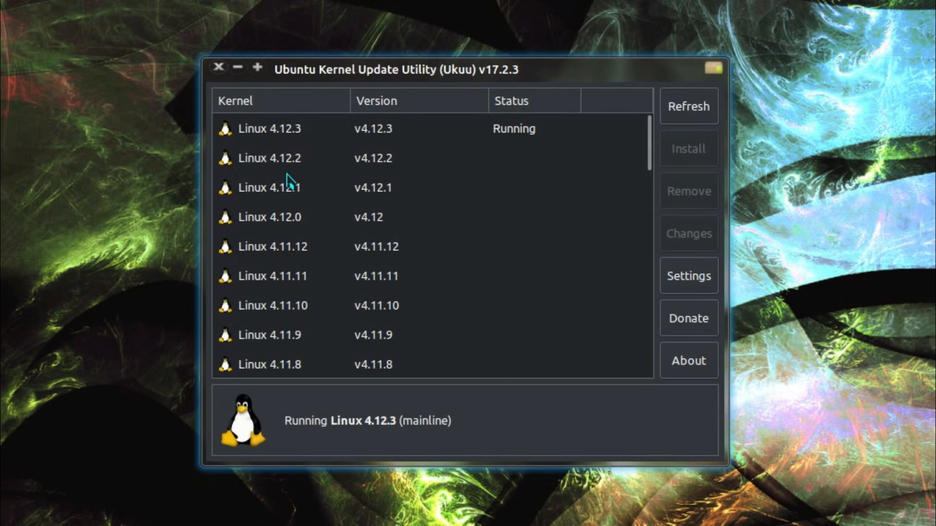
# Begin installing Linux 4.12.2 from the kernel list
pyautogui.click(269, 158)
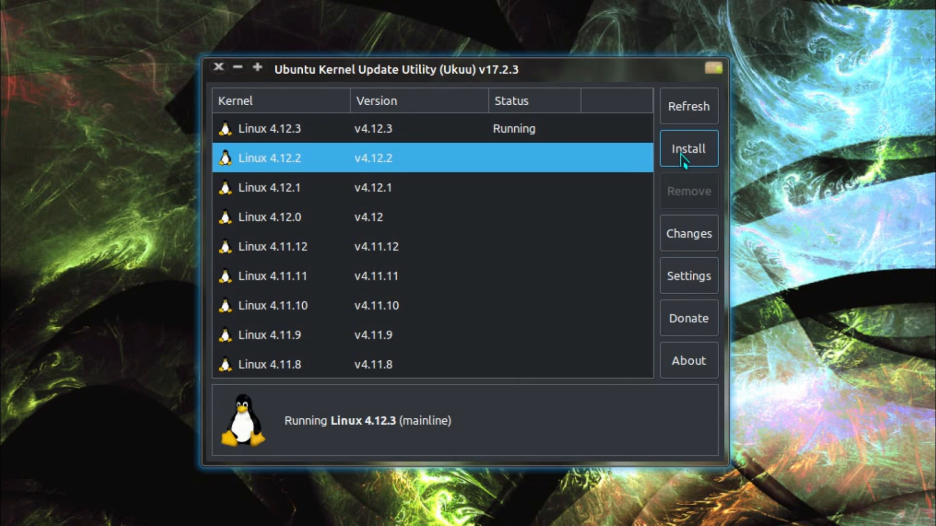
pyautogui.click(687, 149)
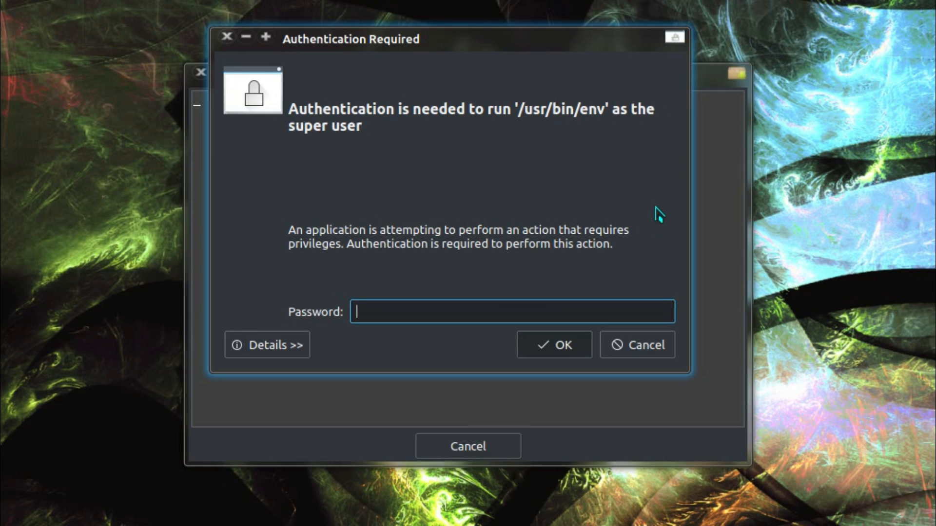
# Authorize the installation so the 4.12.2 kernel packages download and install
pyautogui.click(554, 344)
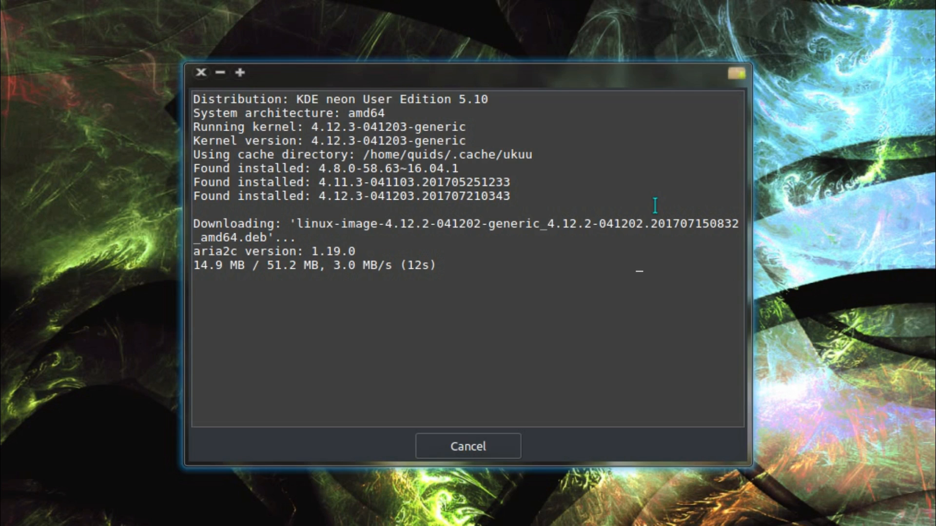
pyautogui.moveTo(641, 241)
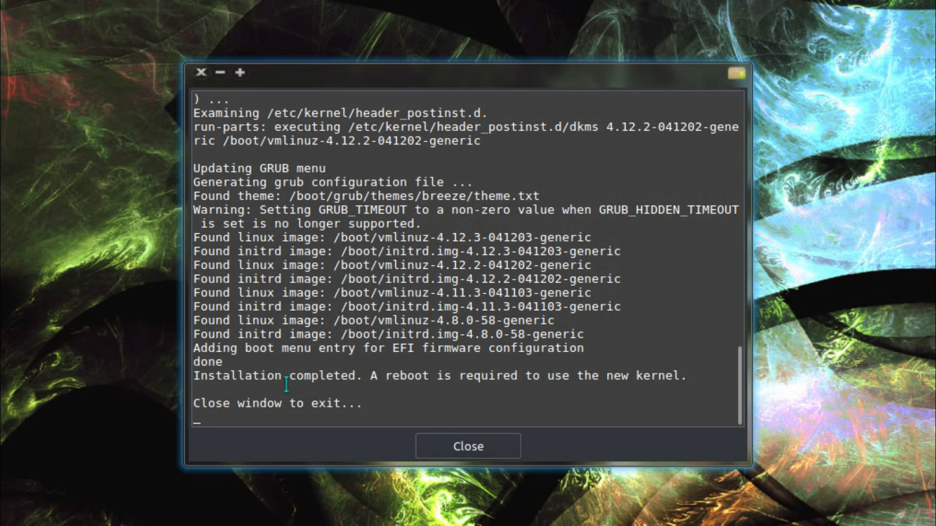
pyautogui.moveTo(576, 394)
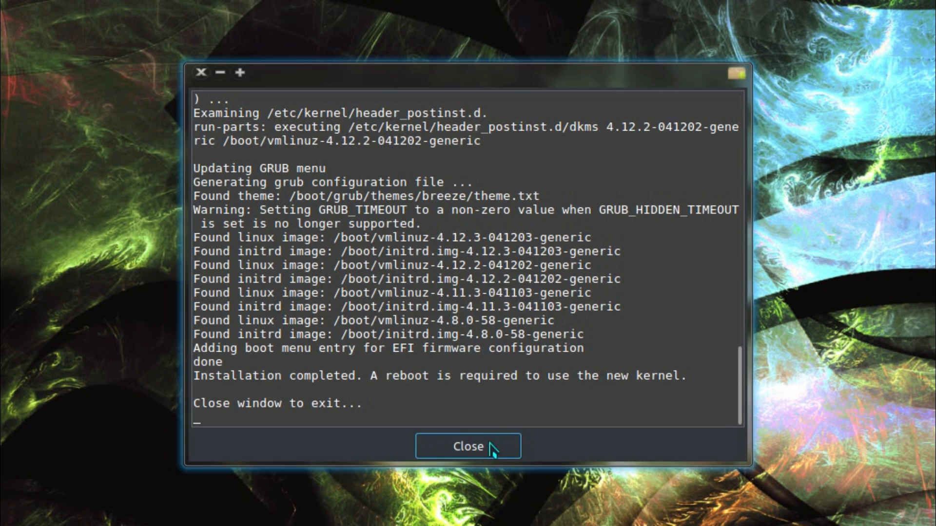
# Close the install log, dismiss the booting-previous-kernels notice, and begin removing Linux 4.11.3
pyautogui.click(467, 446)
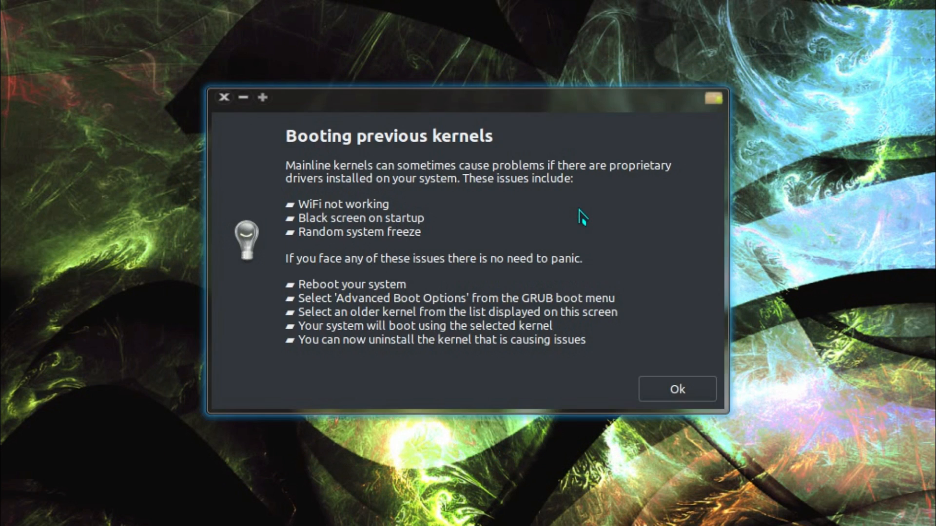
pyautogui.moveTo(607, 225)
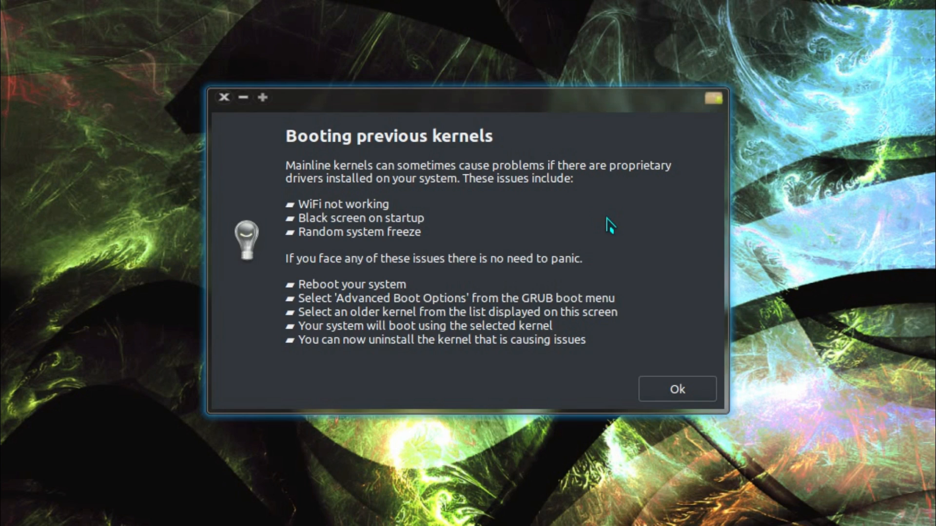
pyautogui.moveTo(604, 224)
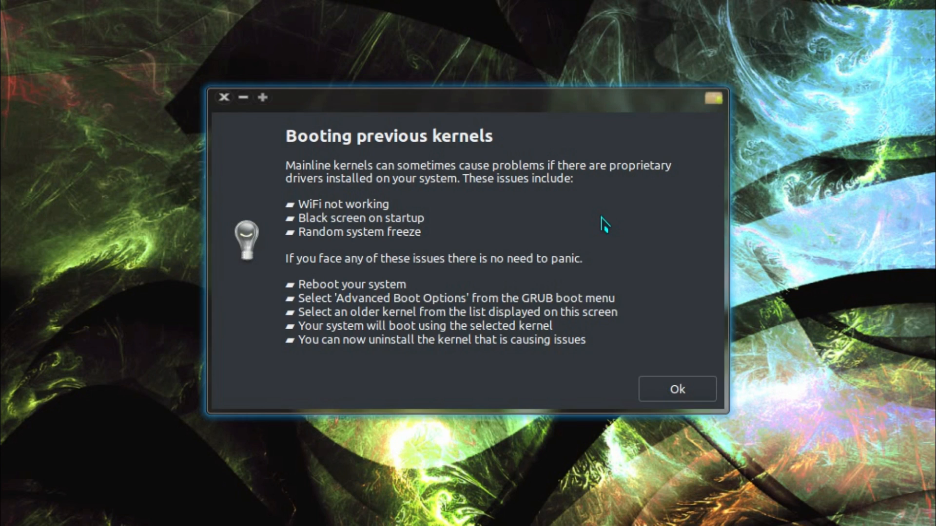
pyautogui.moveTo(422, 207)
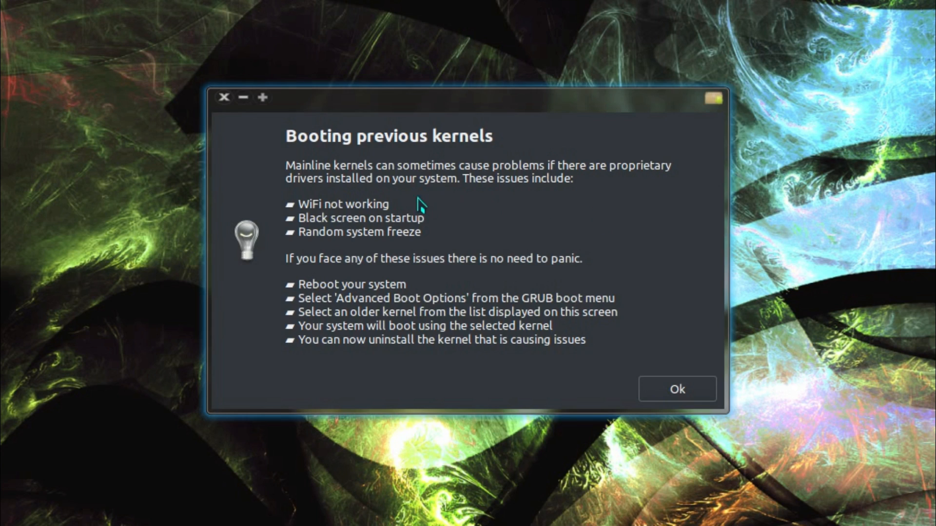
pyautogui.moveTo(455, 232)
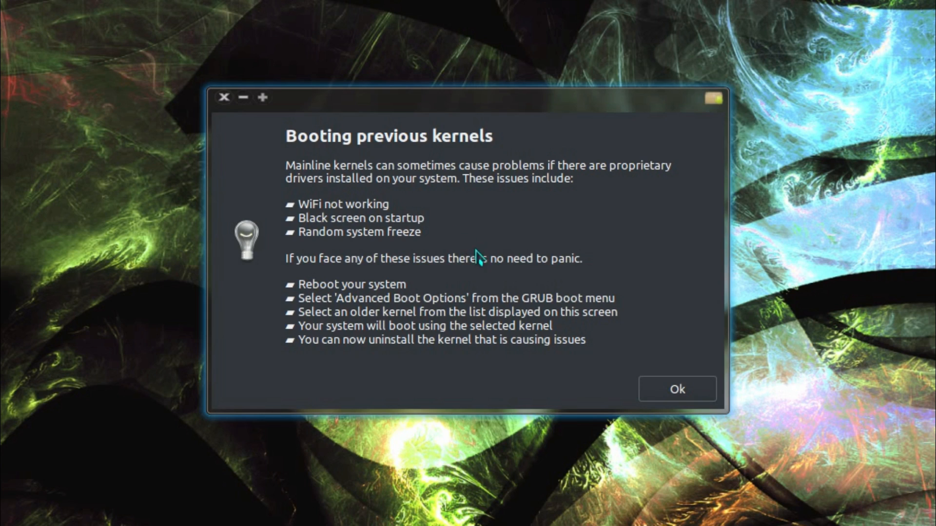
pyautogui.moveTo(530, 289)
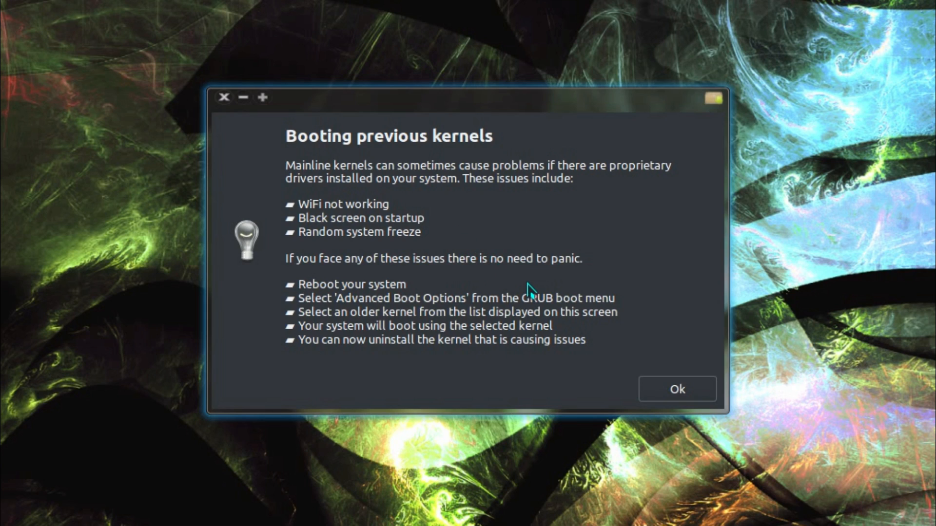
pyautogui.moveTo(571, 313)
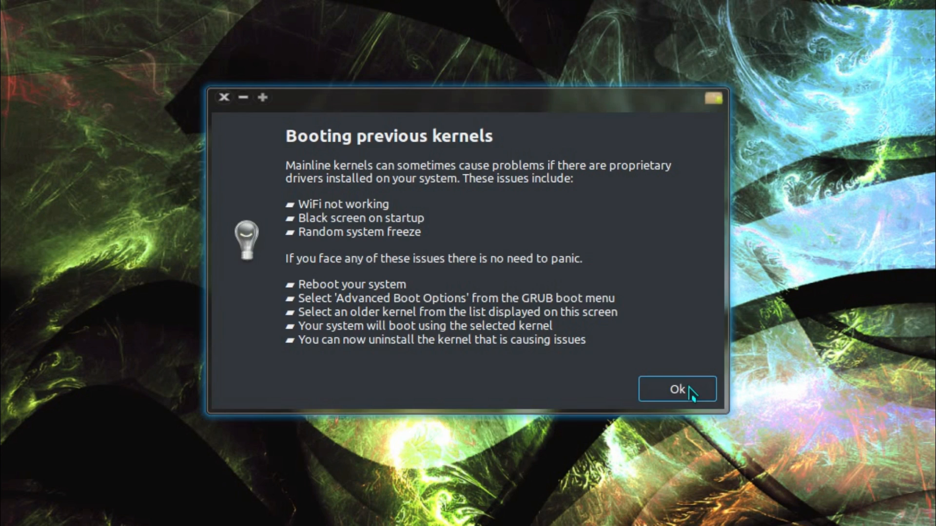
pyautogui.click(676, 390)
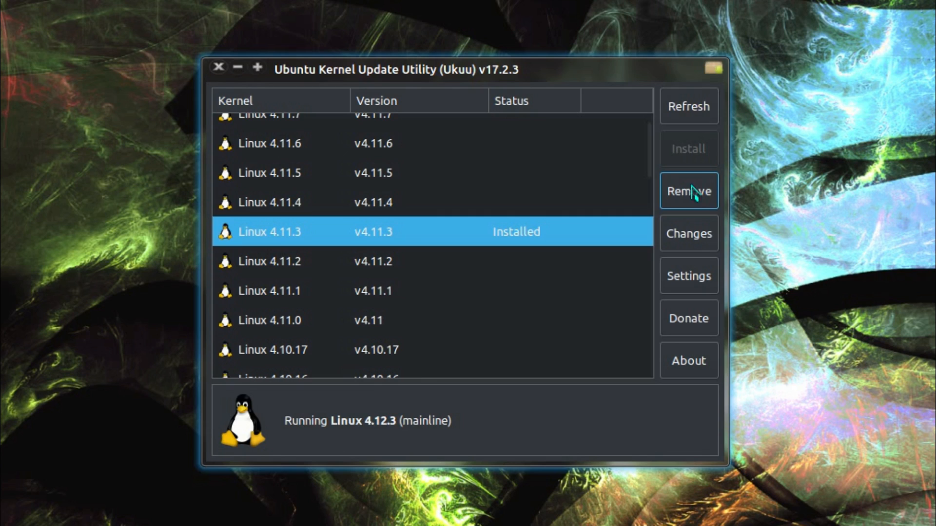
pyautogui.click(687, 190)
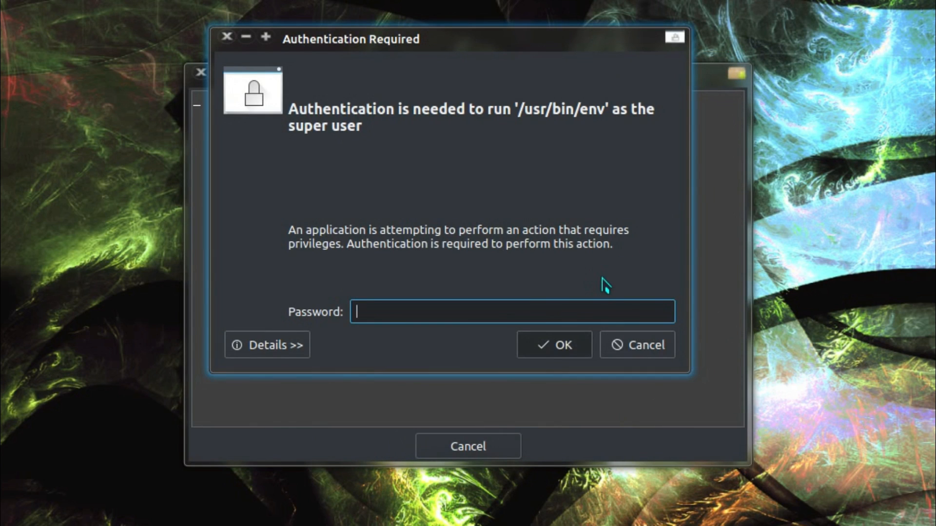
# Authorize the 4.11.3 removal and close the log once the un-install completes
pyautogui.click(554, 344)
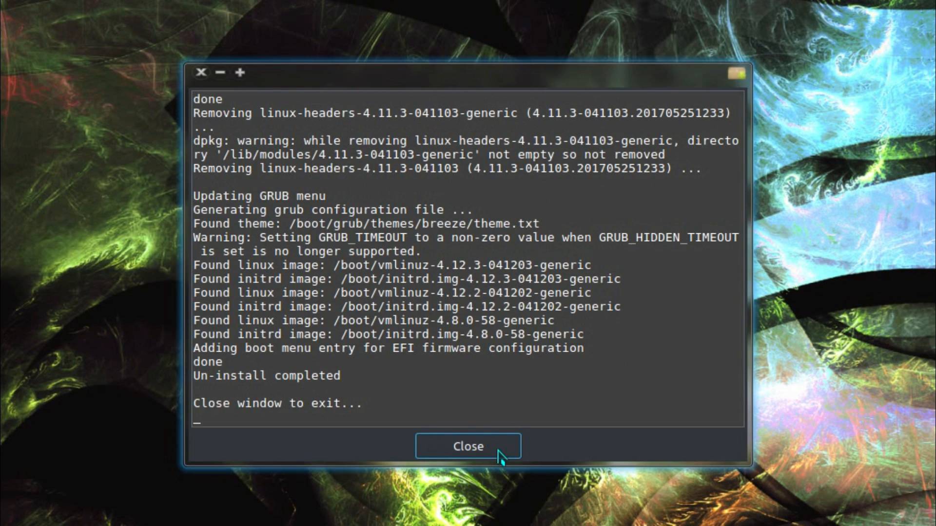
pyautogui.click(468, 446)
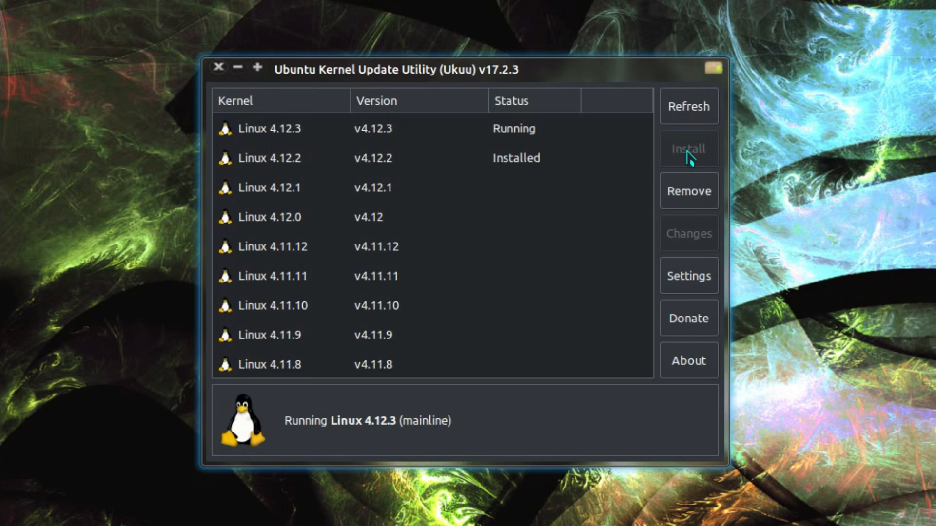